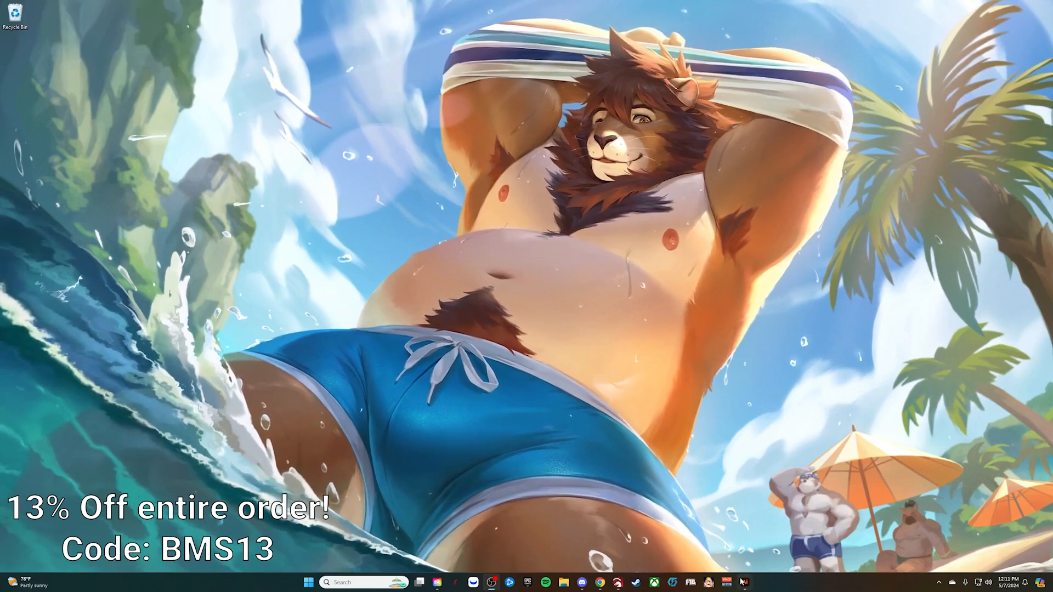
Restore the Illustrator window showing the blank white artboard from the taskbar.
left_click(744, 581)
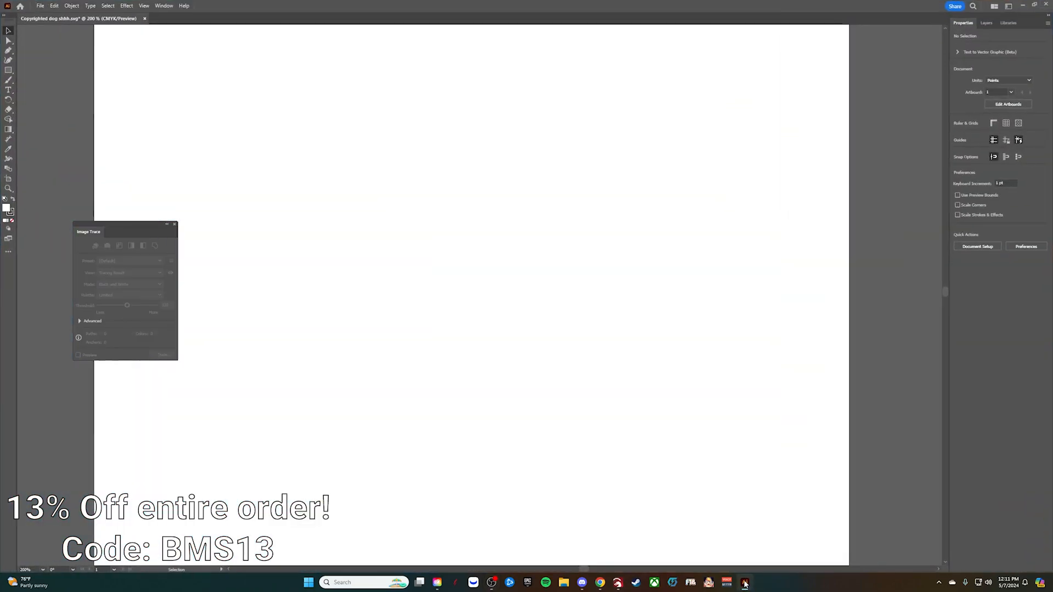
mouse_move(47, 53)
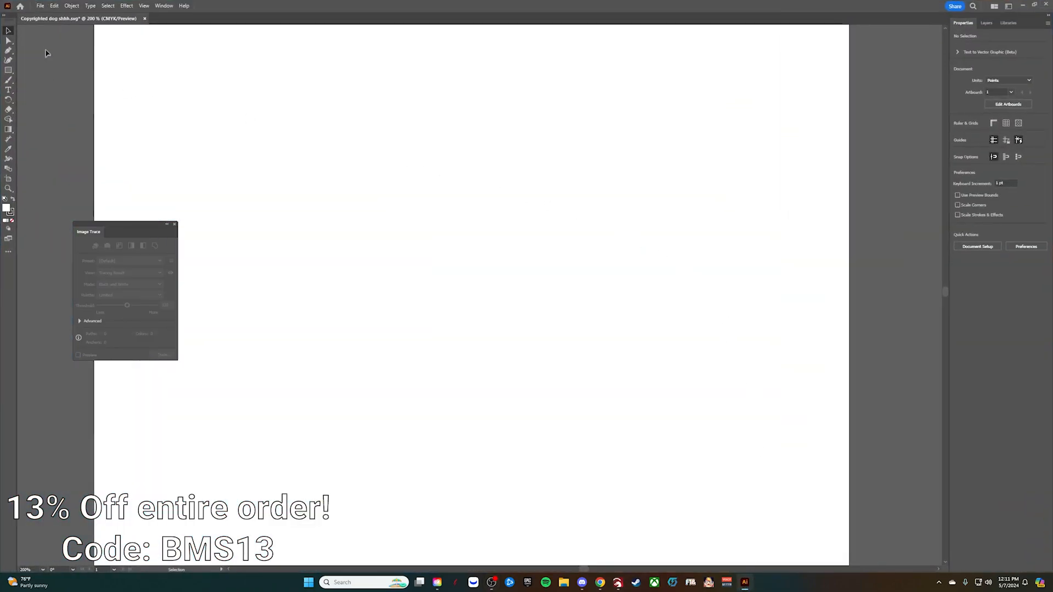
Place bluey 5.png from the Pictures folder into the document via File > Place.
left_click(40, 5)
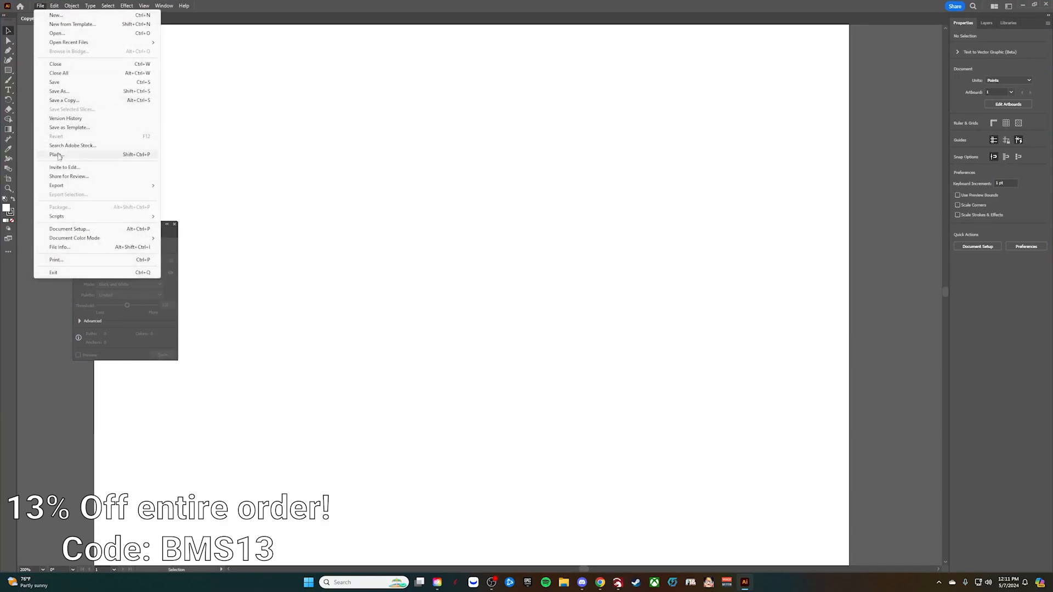
left_click(56, 155)
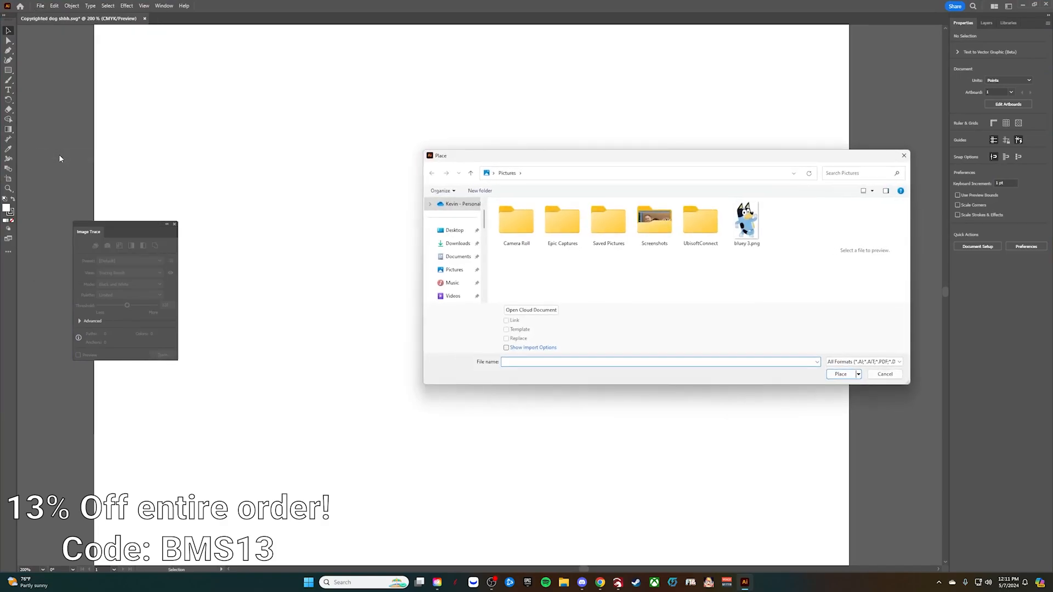
left_click(746, 222)
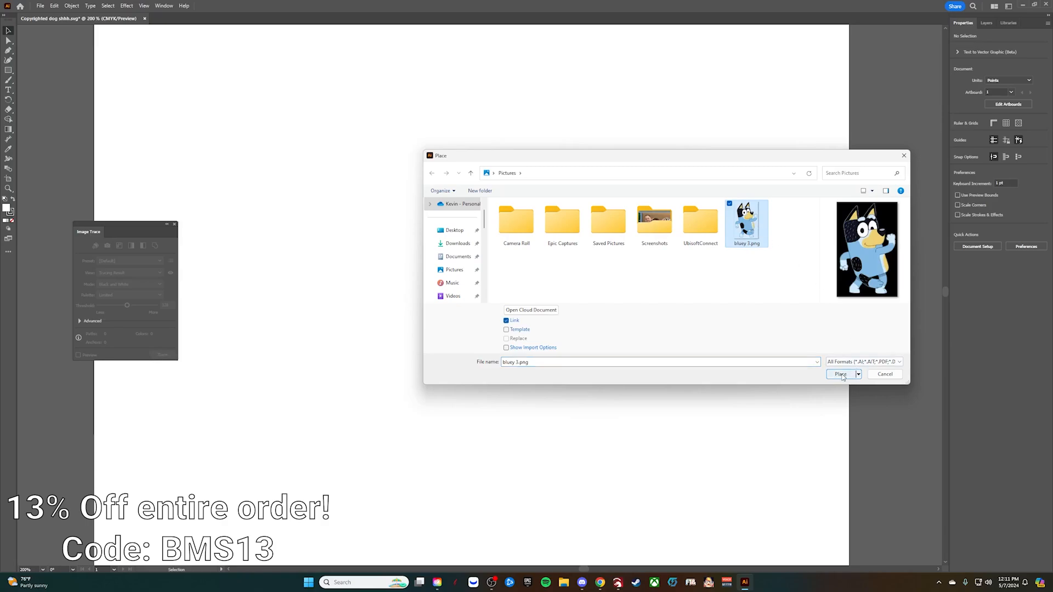
left_click(840, 373)
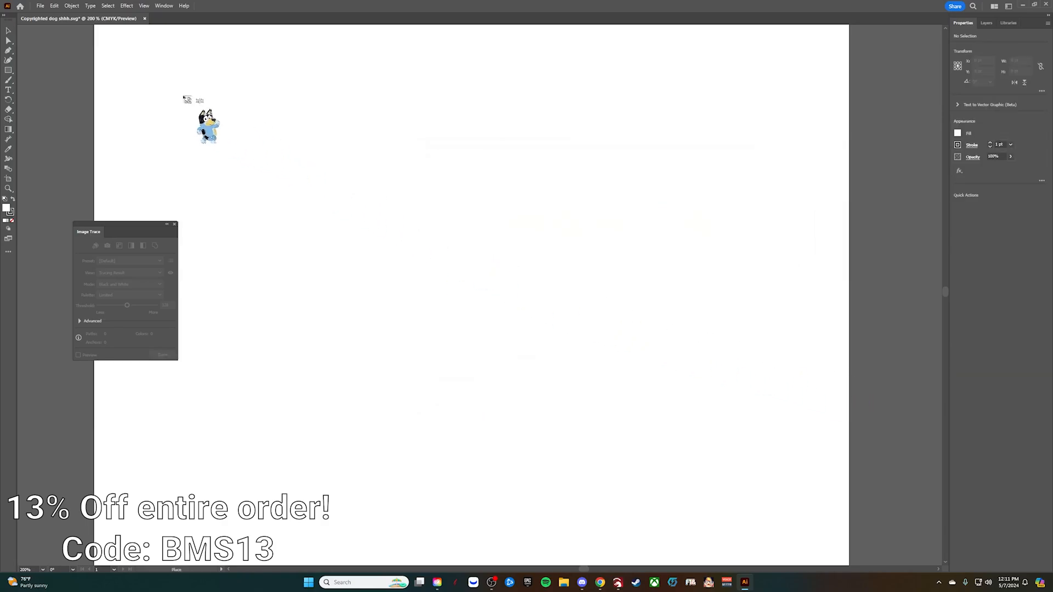
Drop the Bluey image on the artboard, shrink it to fit, and select it.
left_click_drag(207, 126, 144, 75)
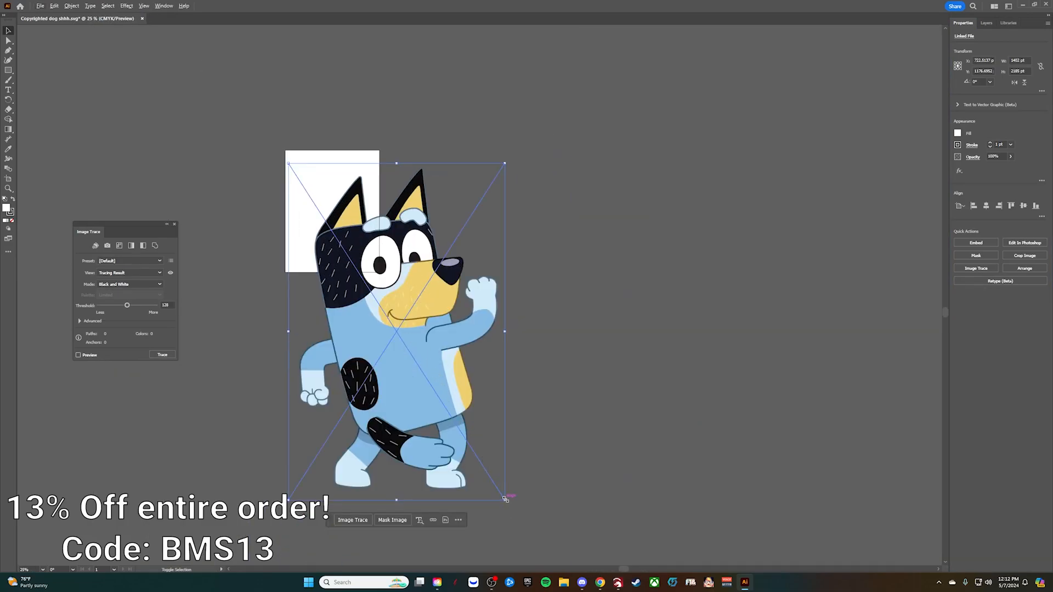
left_click_drag(505, 499, 363, 270)
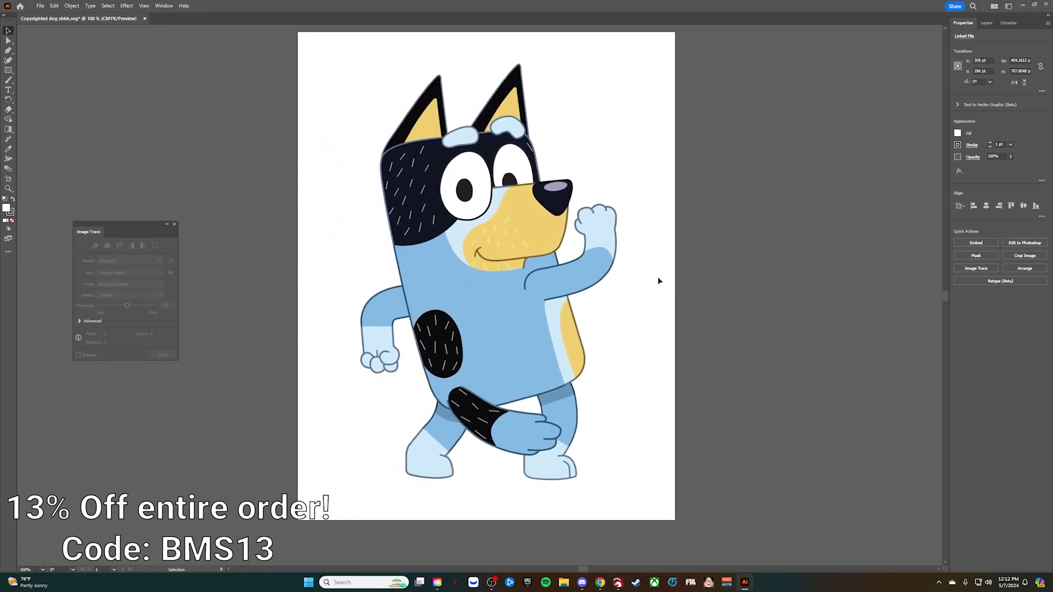
left_click(671, 281)
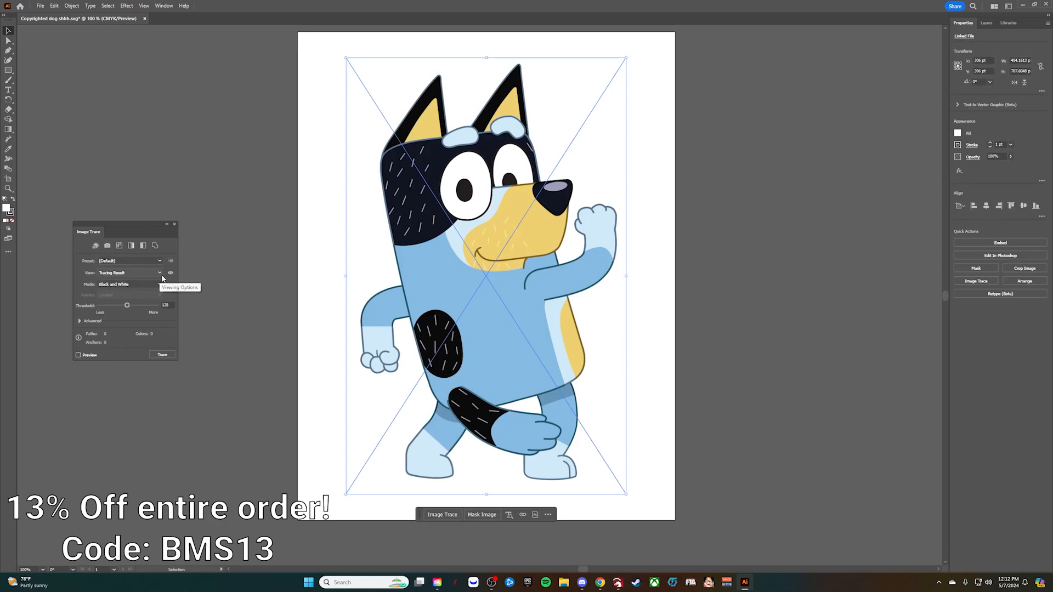
Apply the 16 Colors Image Trace preset to the selected Bluey image.
left_click(159, 273)
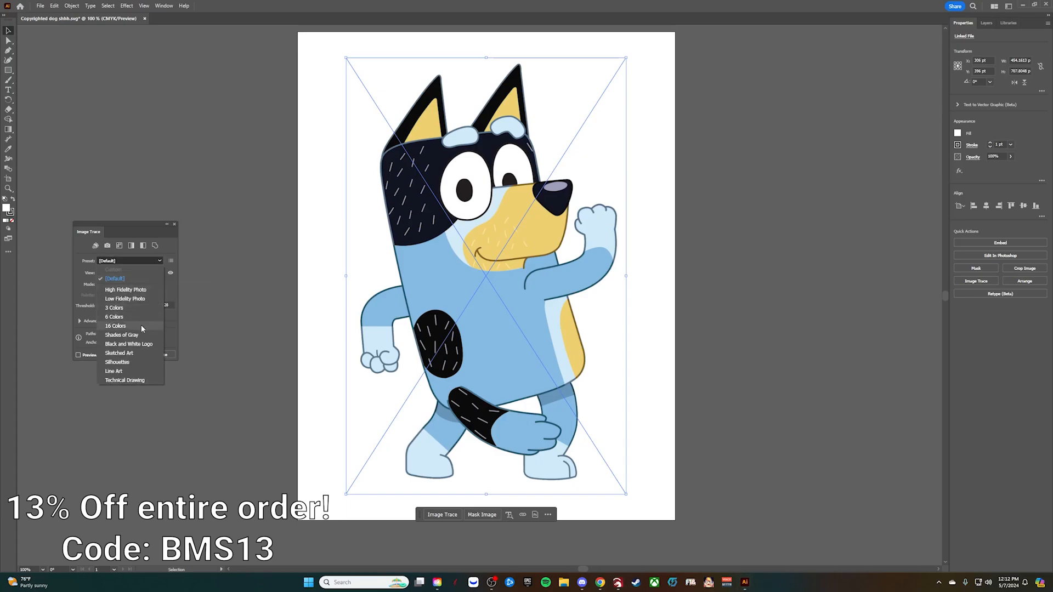
left_click(116, 326)
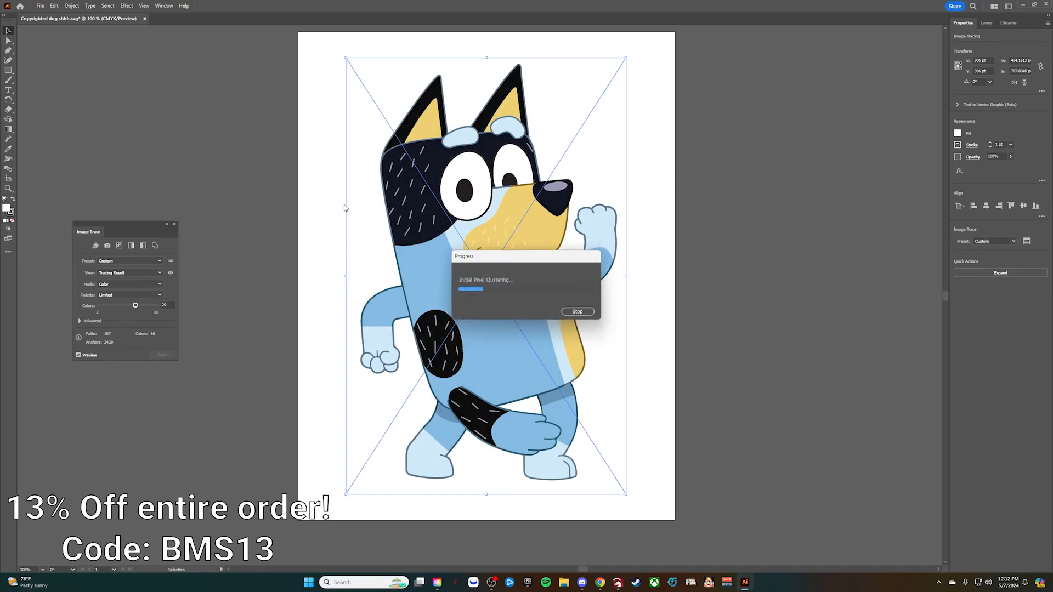
mouse_move(394, 176)
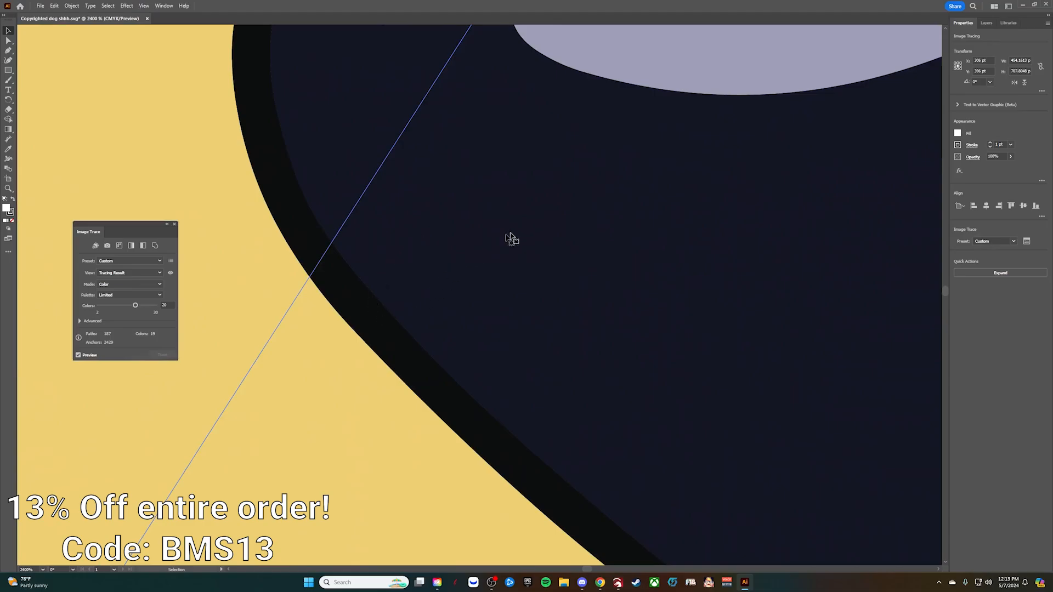
mouse_move(341, 320)
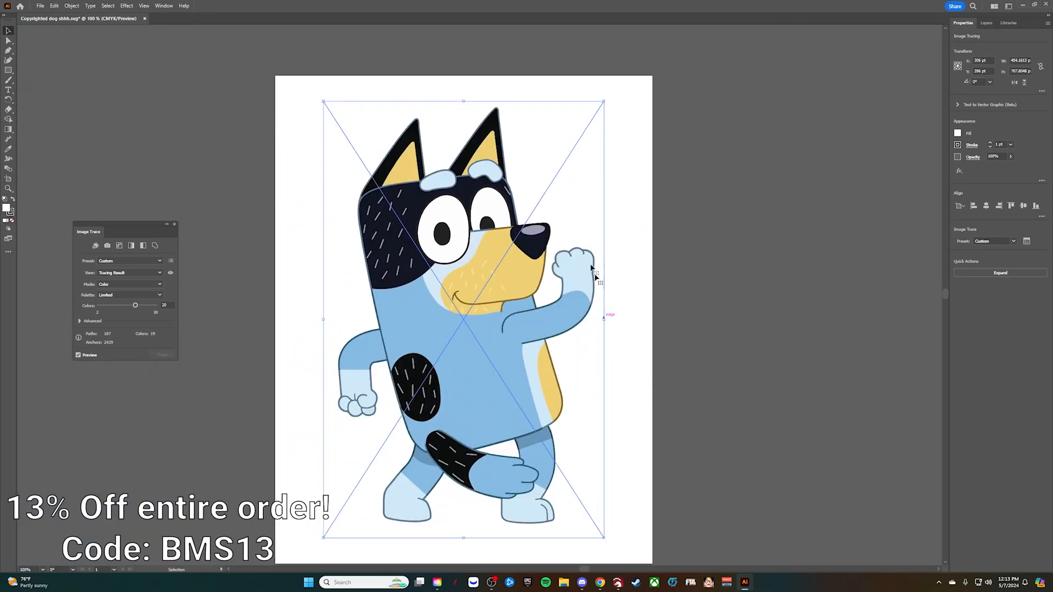
Let the colour trace finish, then bring up the File menu.
left_click(170, 273)
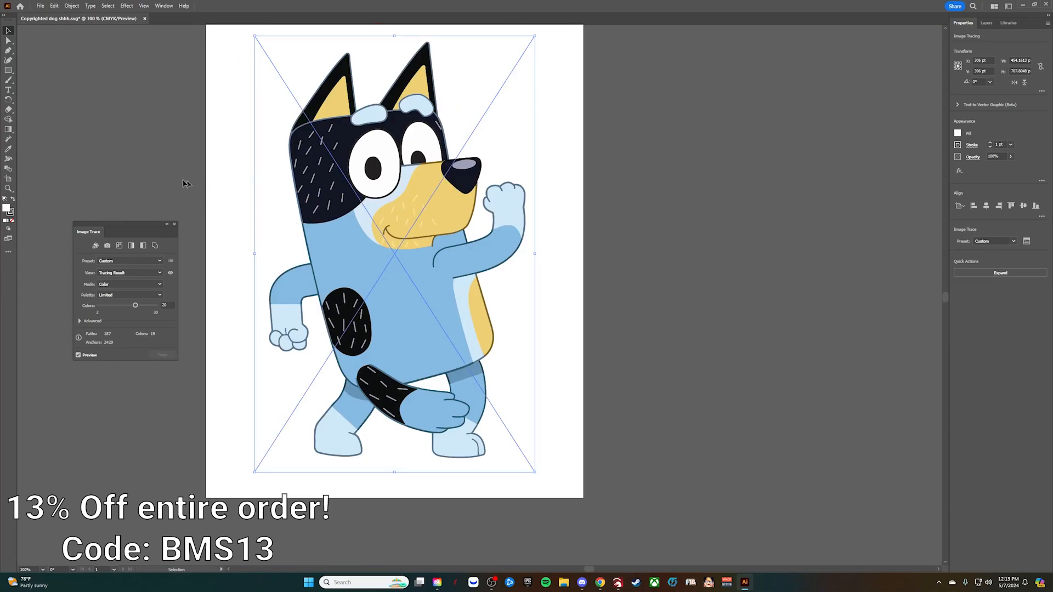
left_click(40, 6)
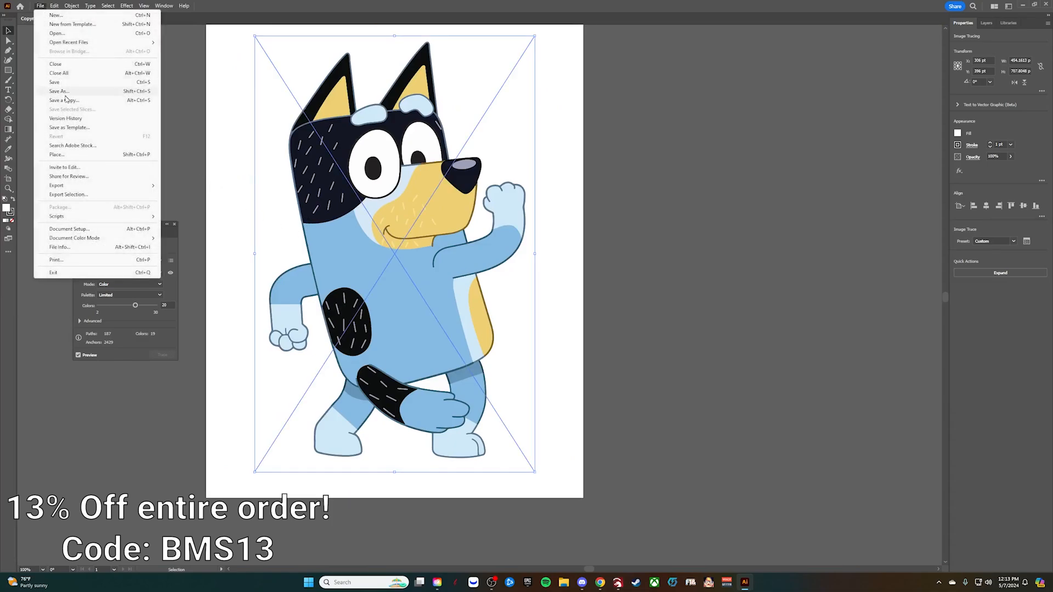
Save As 'Copyrighted dog shhh.svg' in SVG format and accept the SVG Options.
left_click(59, 91)
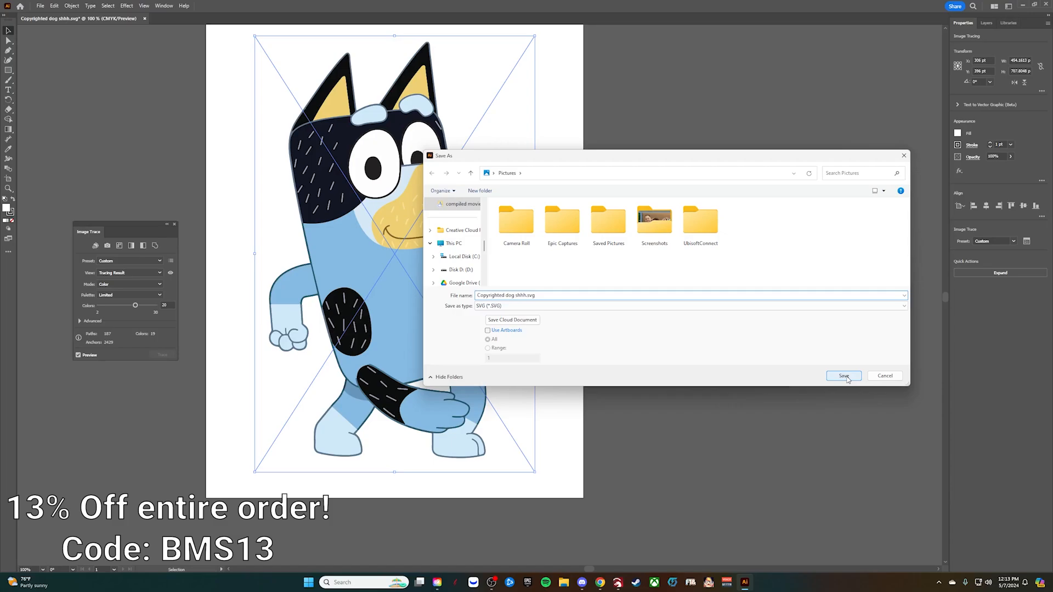
left_click(688, 305)
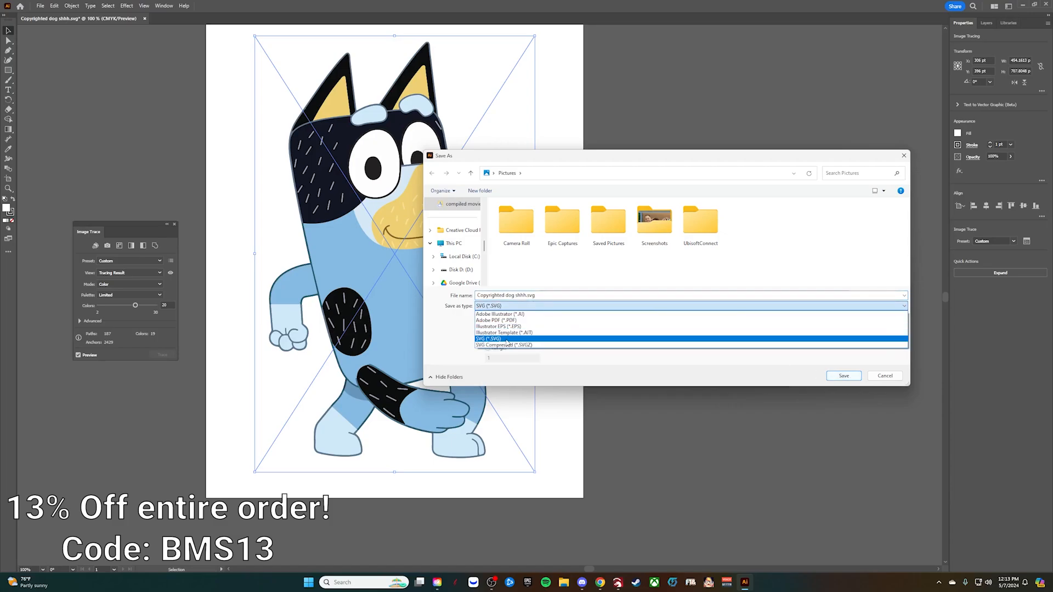
left_click(488, 338)
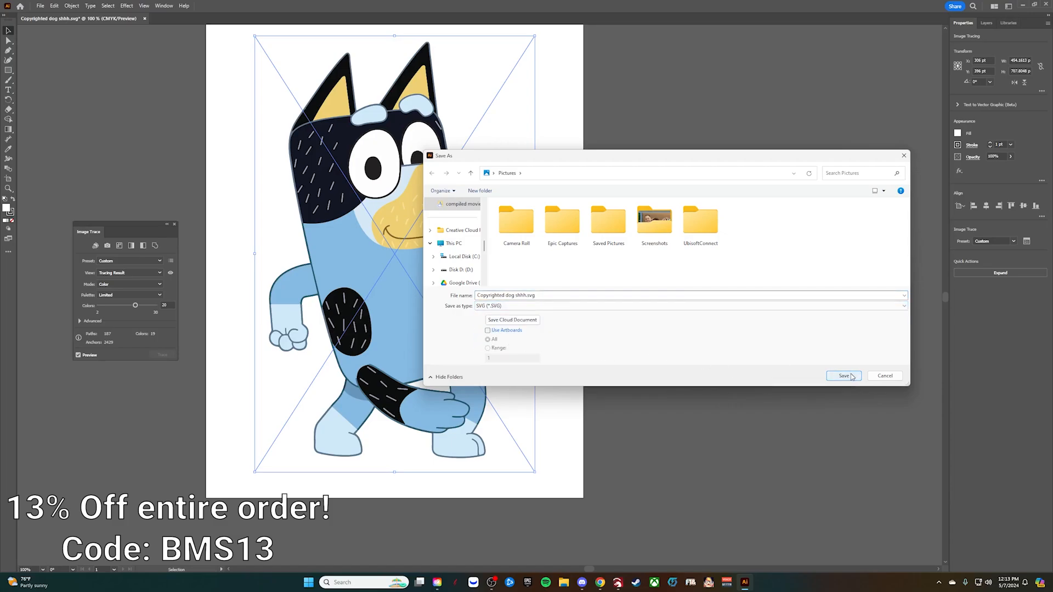
left_click(843, 375)
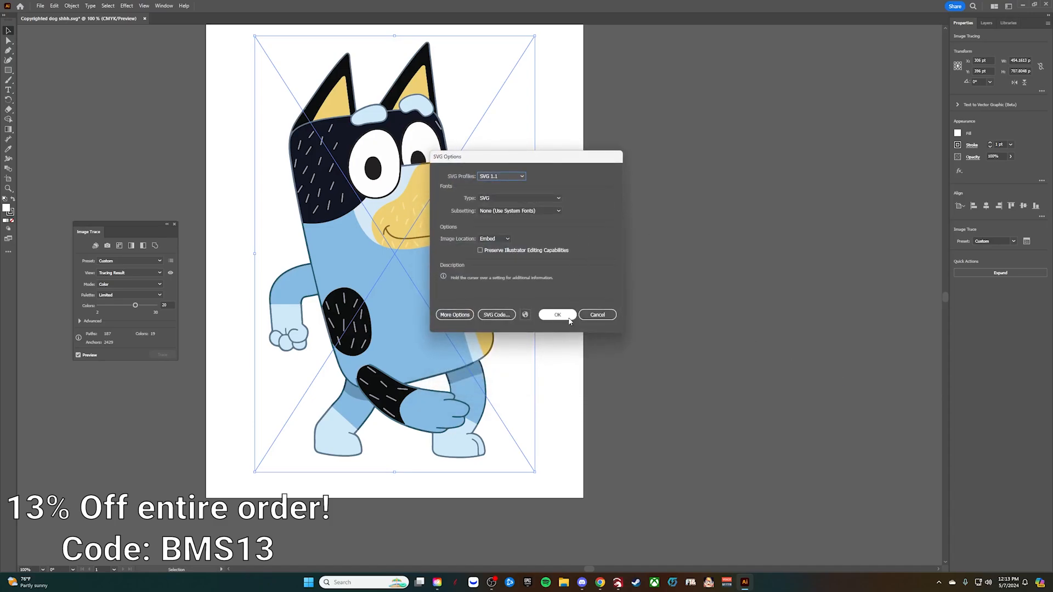
left_click(557, 314)
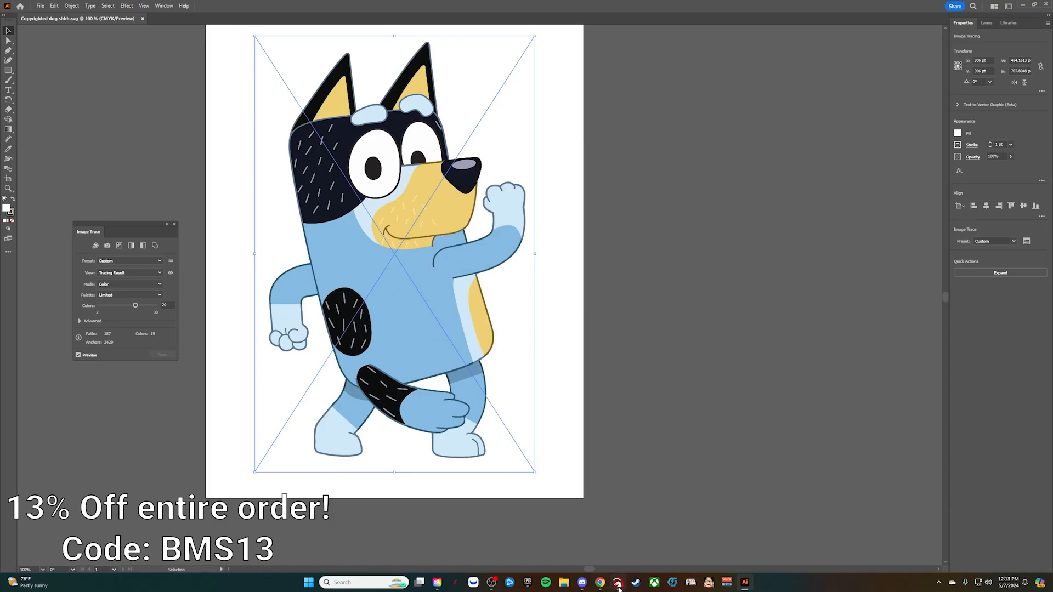
Import 'Copyrighted dog shhh.svg' from Pictures into LightBurn.
left_click(616, 582)
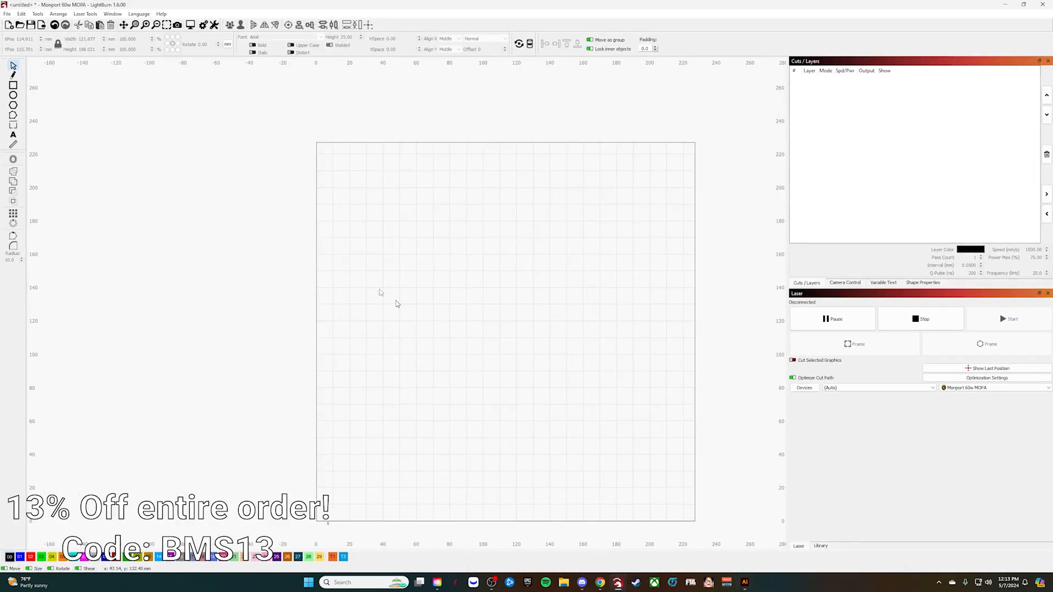
left_click(7, 13)
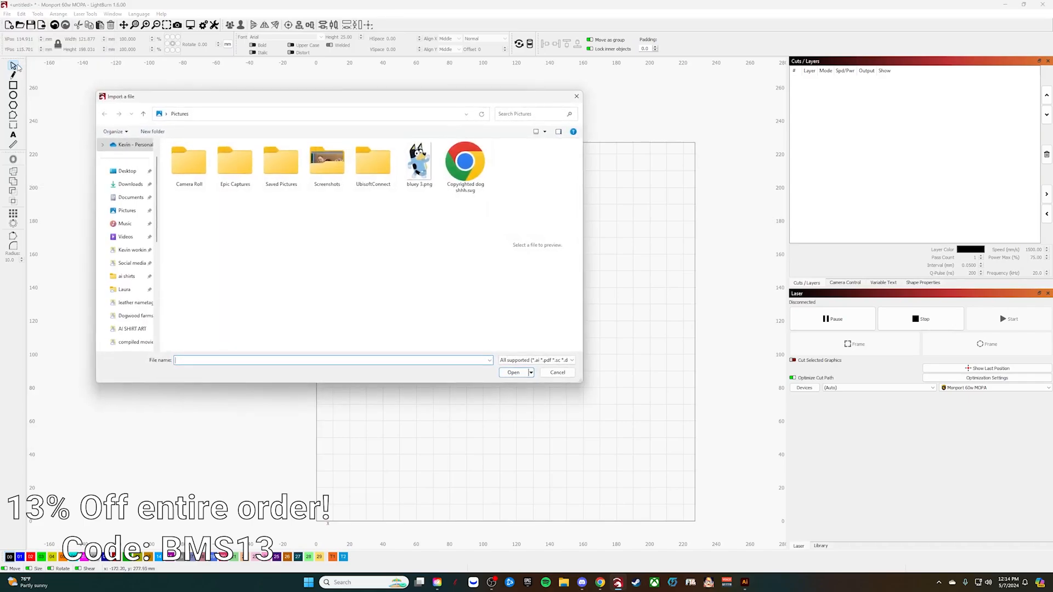
left_click(465, 164)
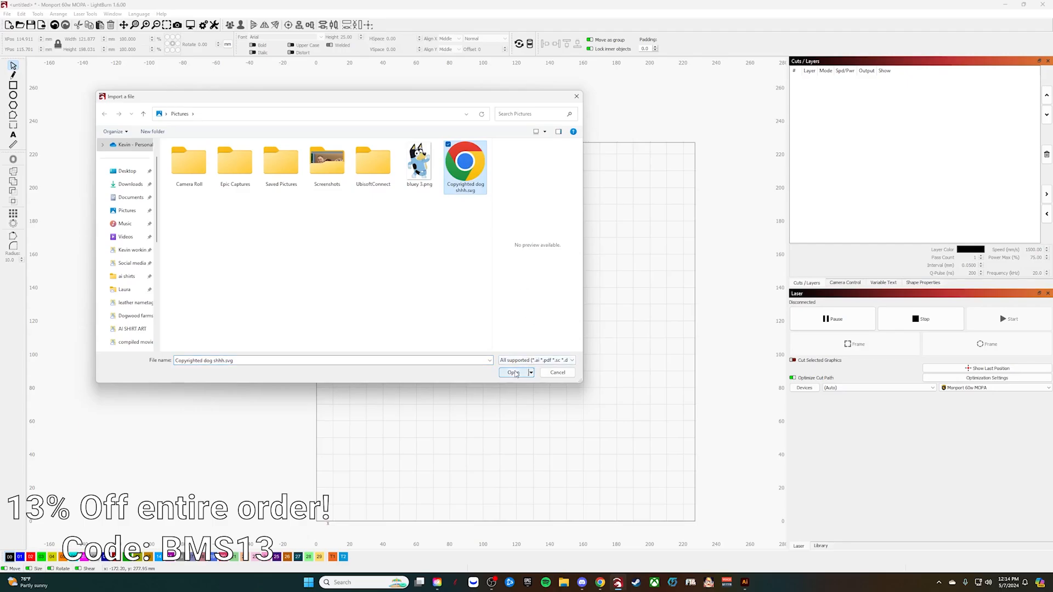
left_click(513, 372)
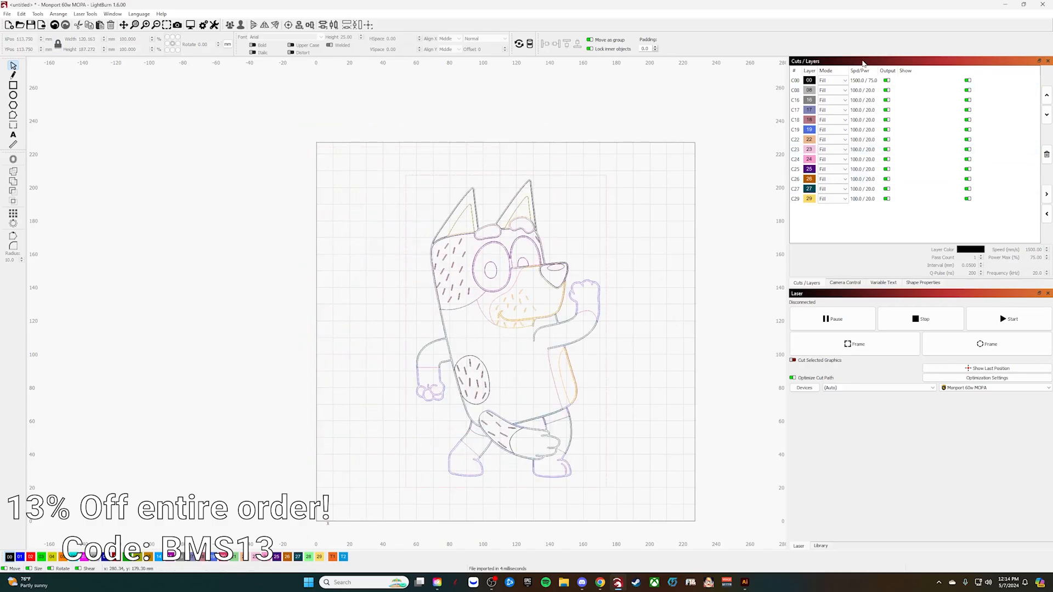
Select the top black fill layer in the Cuts / Layers panel to edit its settings.
left_click(862, 178)
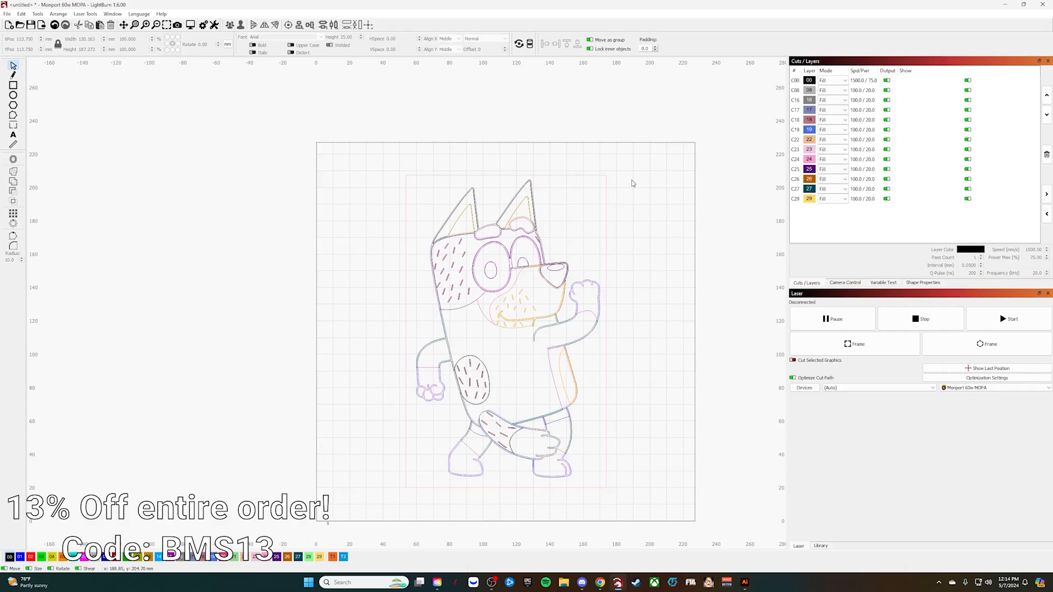
mouse_move(524, 113)
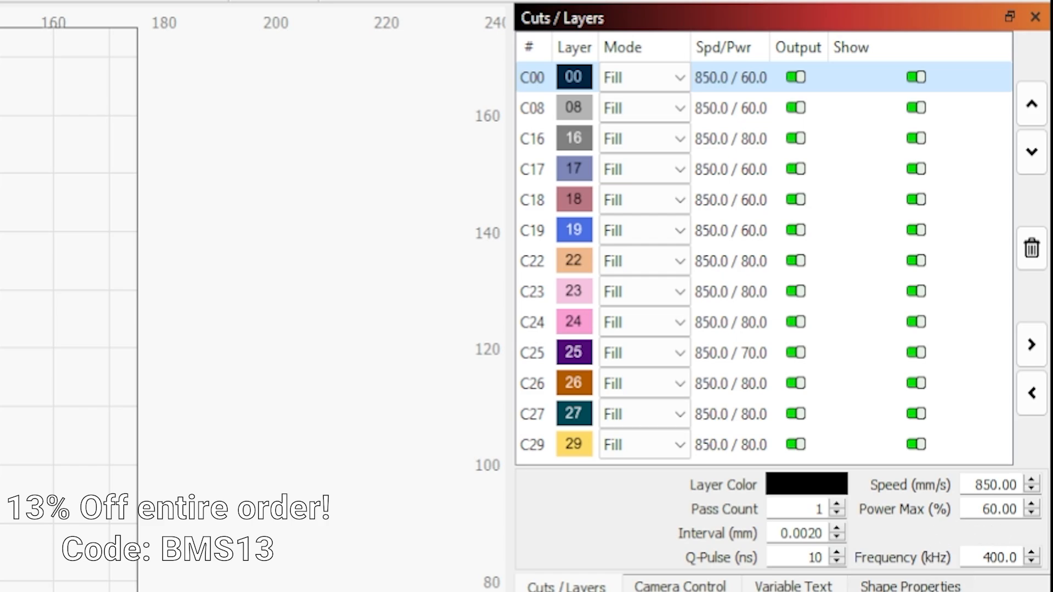
mouse_move(980, 530)
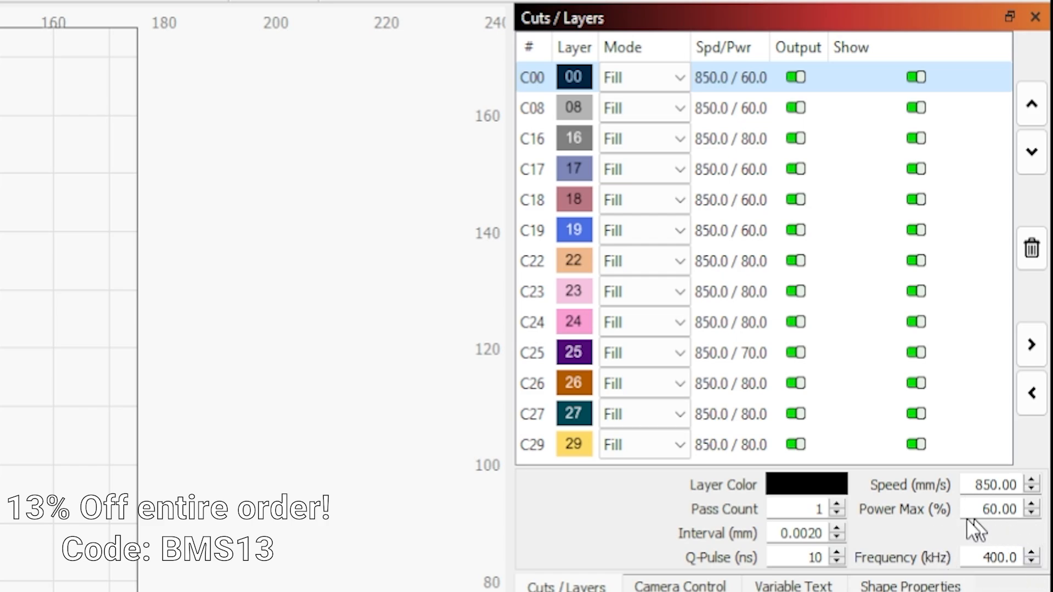
mouse_move(976, 531)
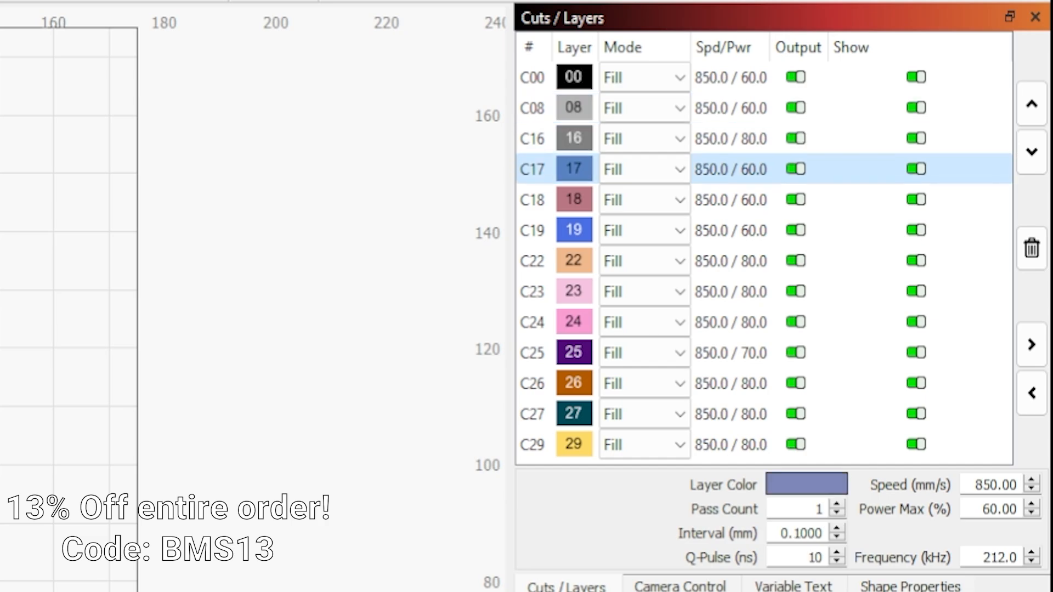
left_click(532, 198)
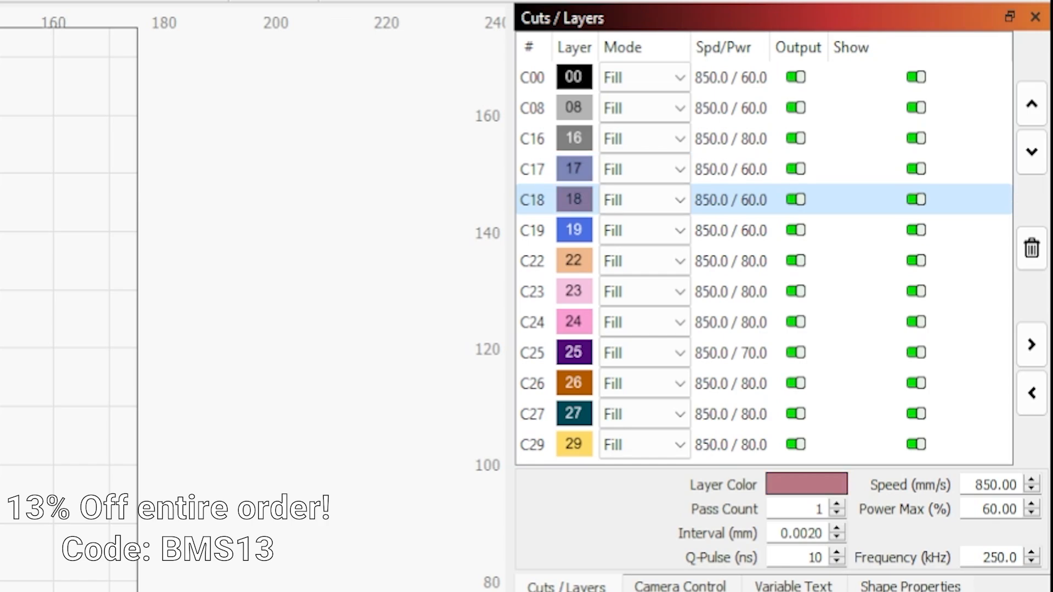
left_click(531, 229)
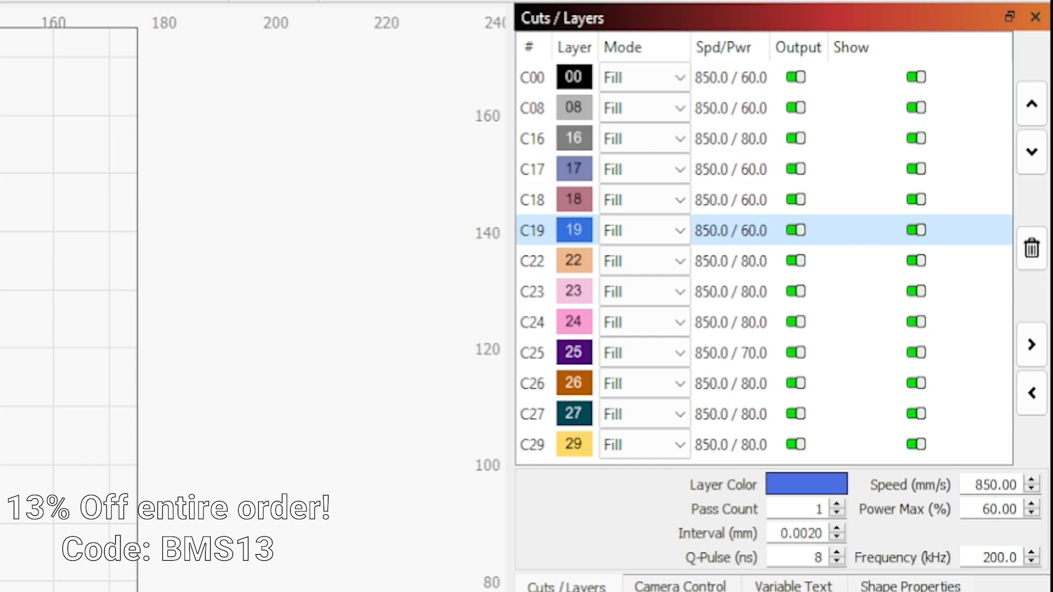
left_click(532, 260)
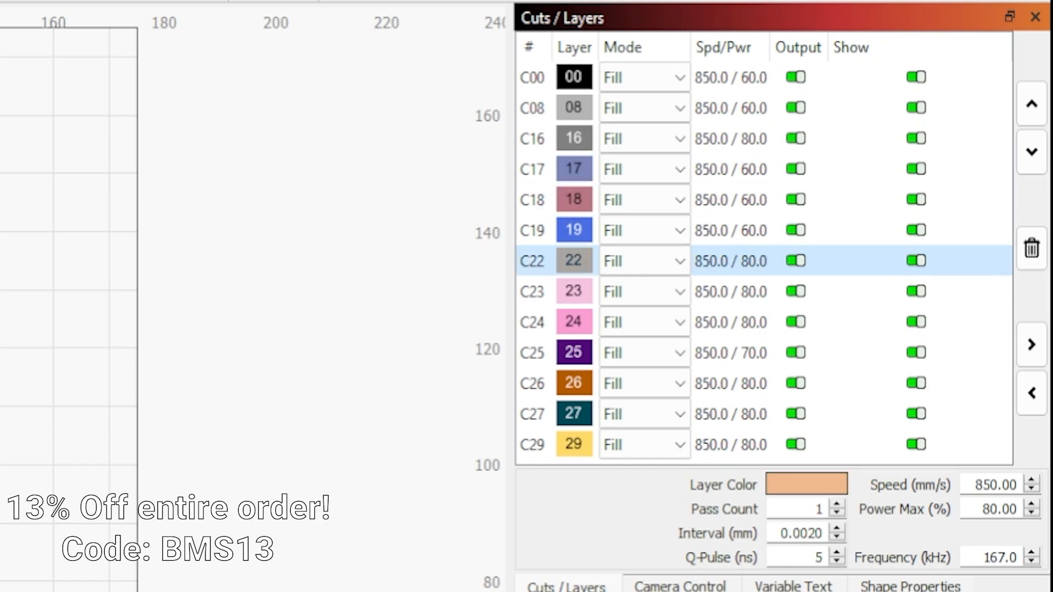
left_click(530, 291)
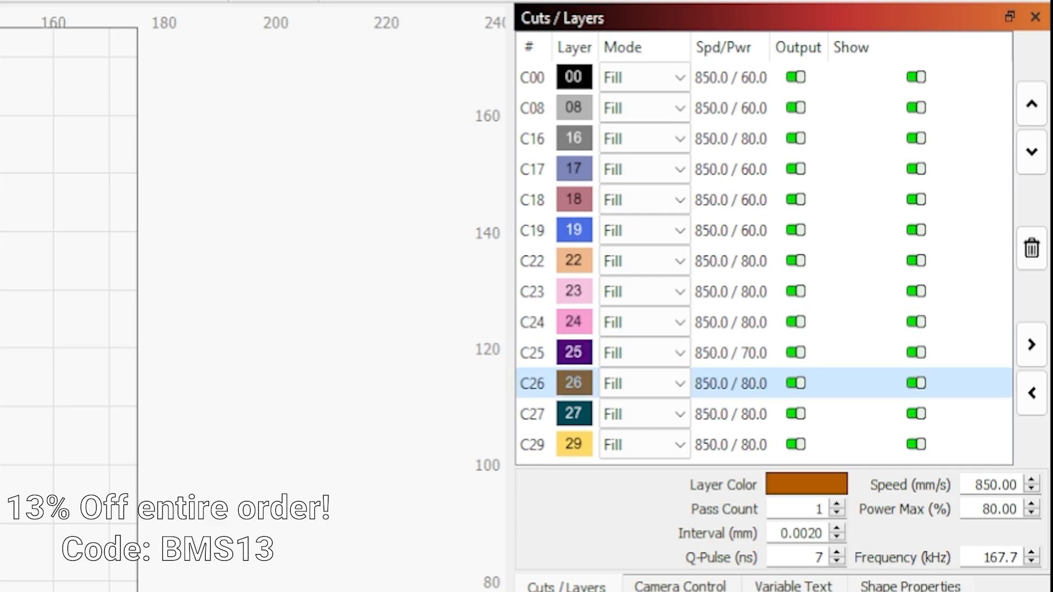
left_click(530, 414)
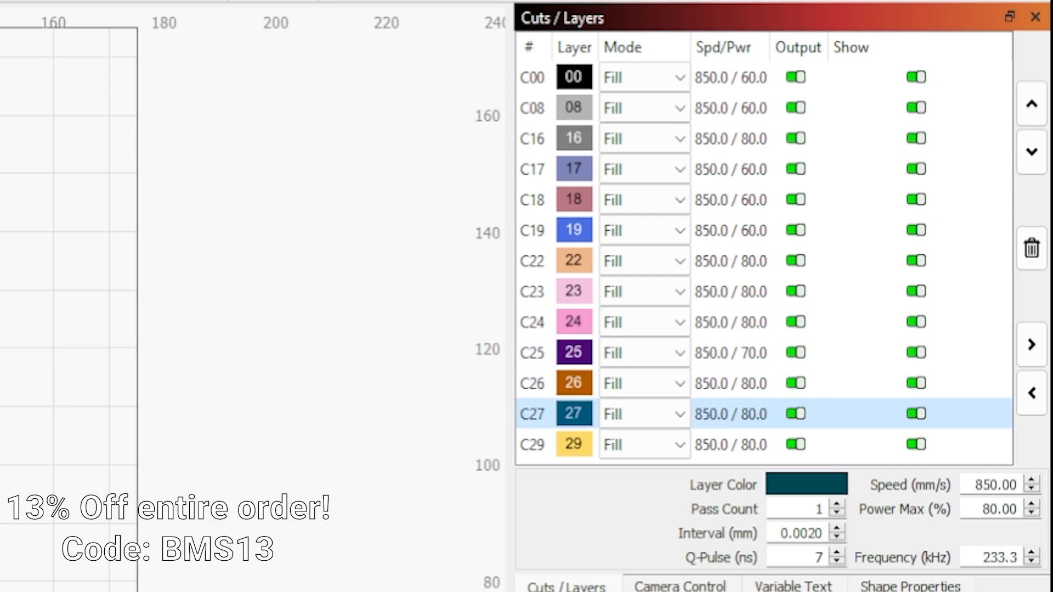
left_click(532, 443)
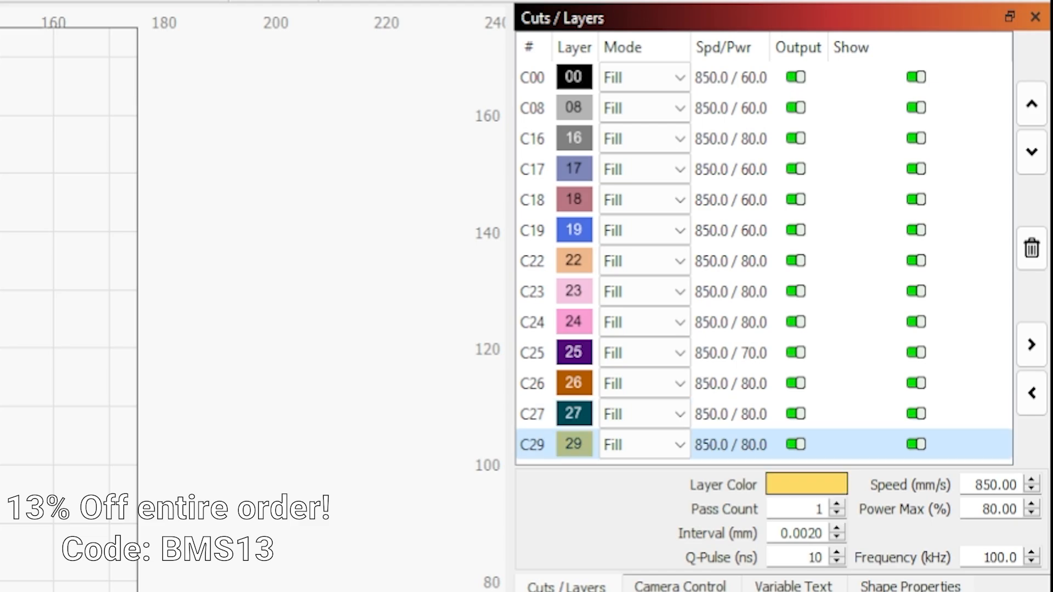